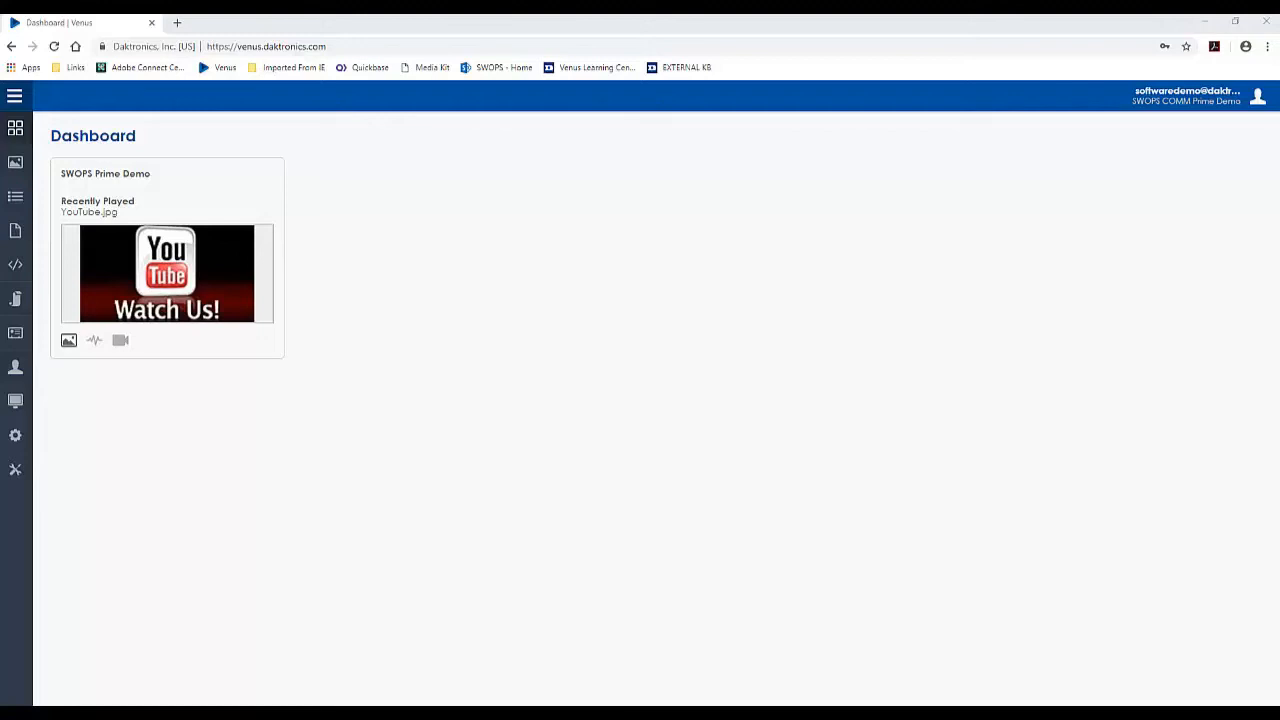
mouse_move(65, 272)
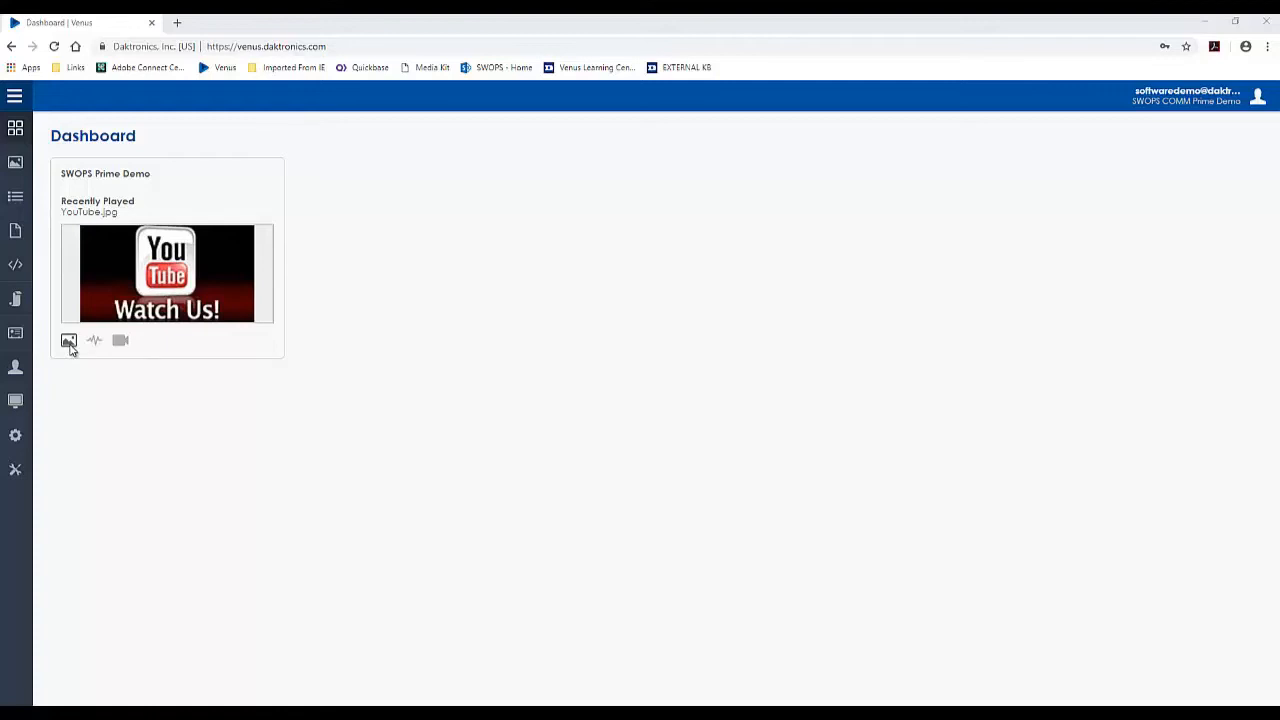
View a display card's recently played media, then explore the account menu and open My Profile.
click(94, 340)
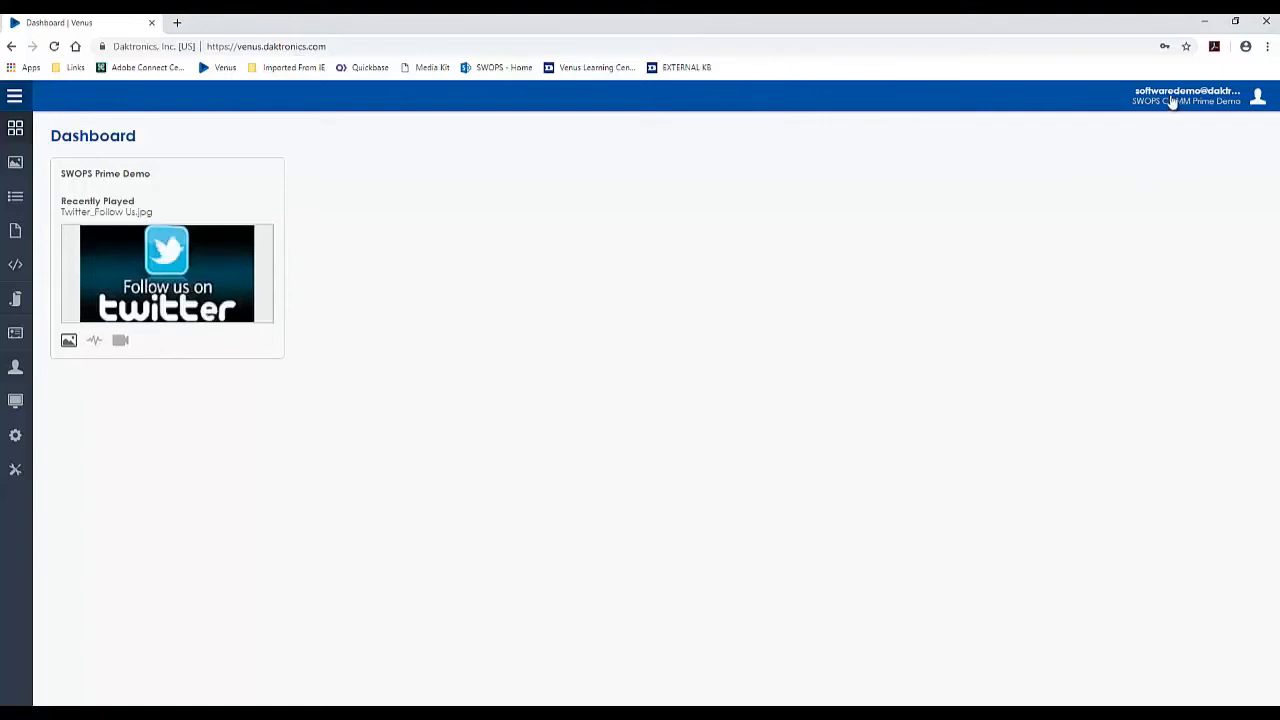
mouse_move(1207, 97)
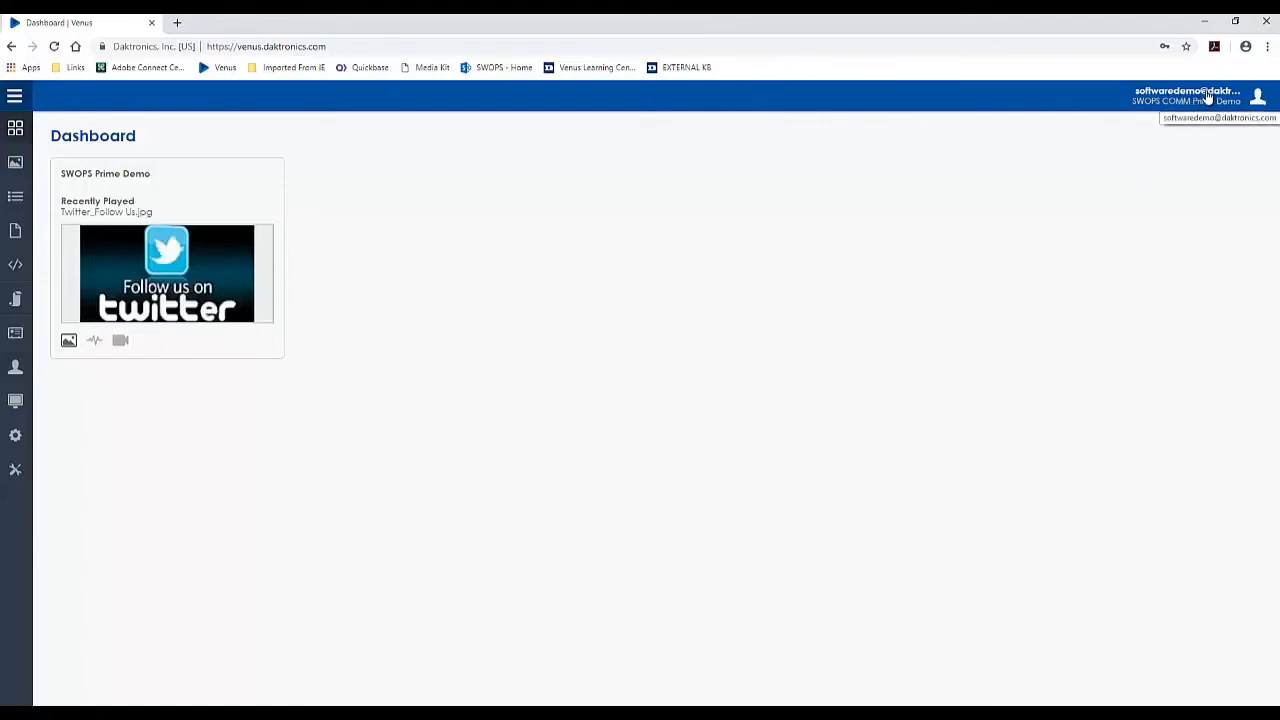
click(1258, 96)
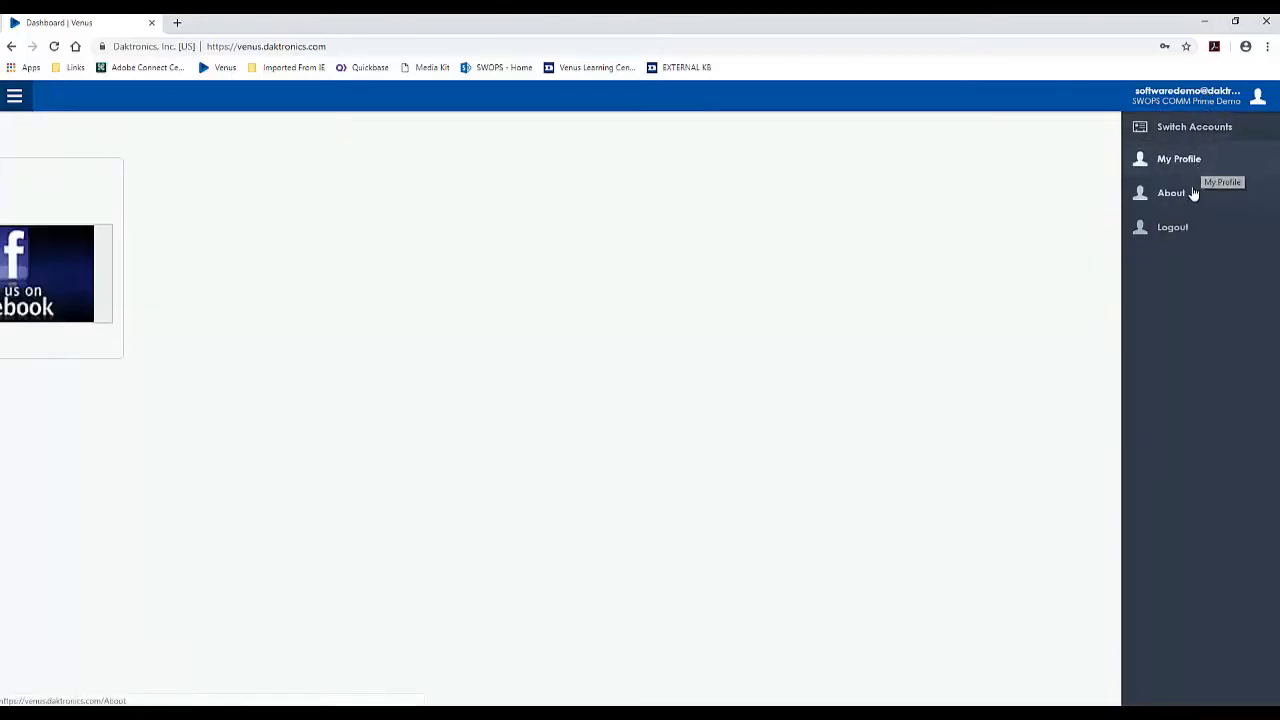
mouse_move(1188, 227)
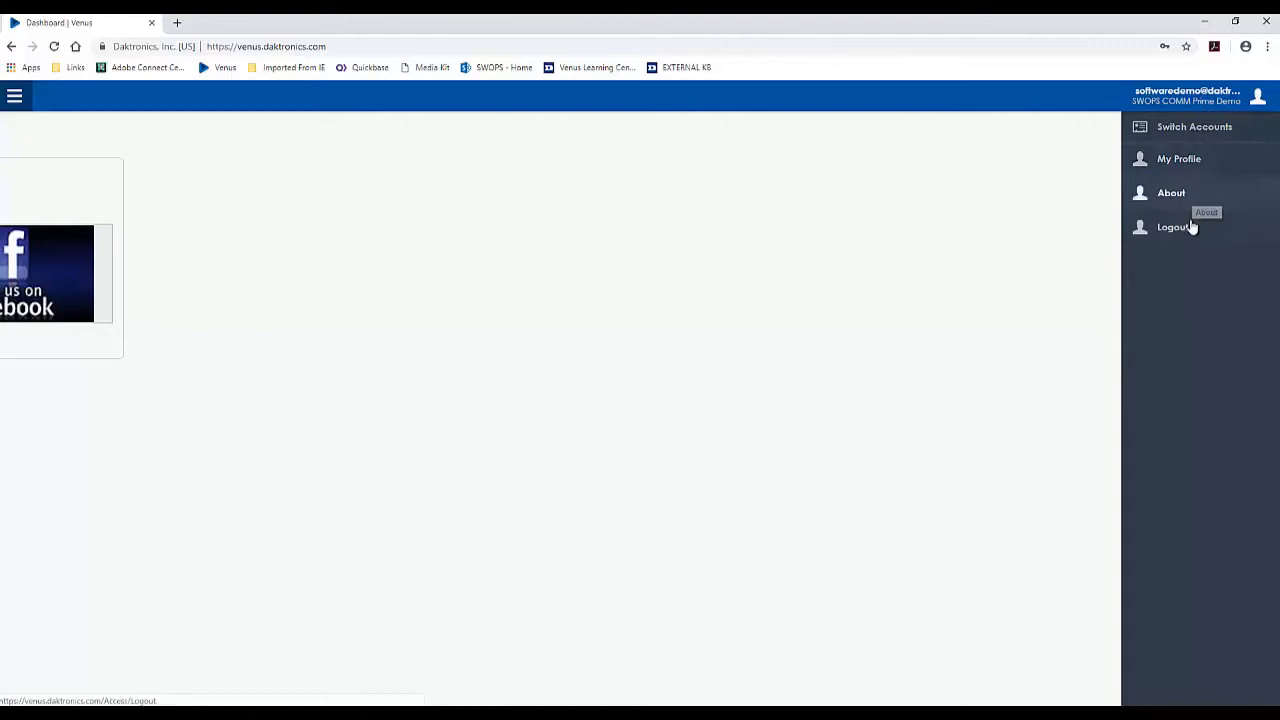
mouse_move(1190, 230)
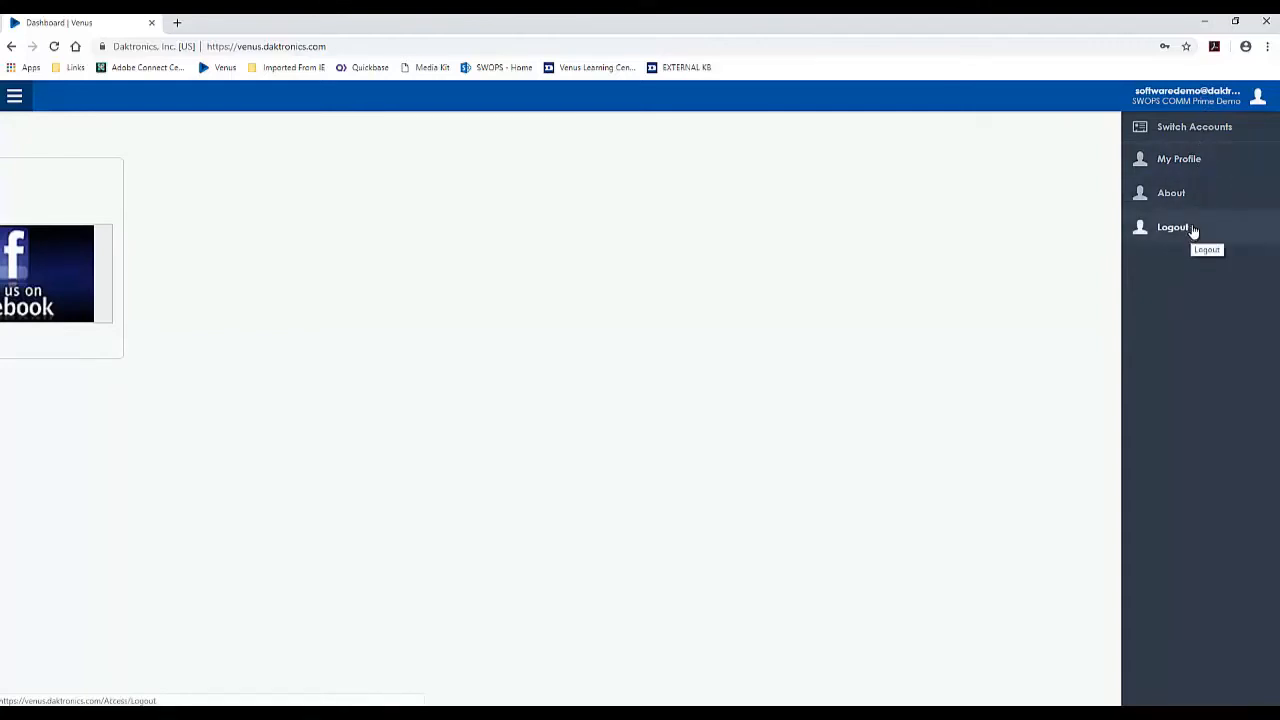
click(1179, 158)
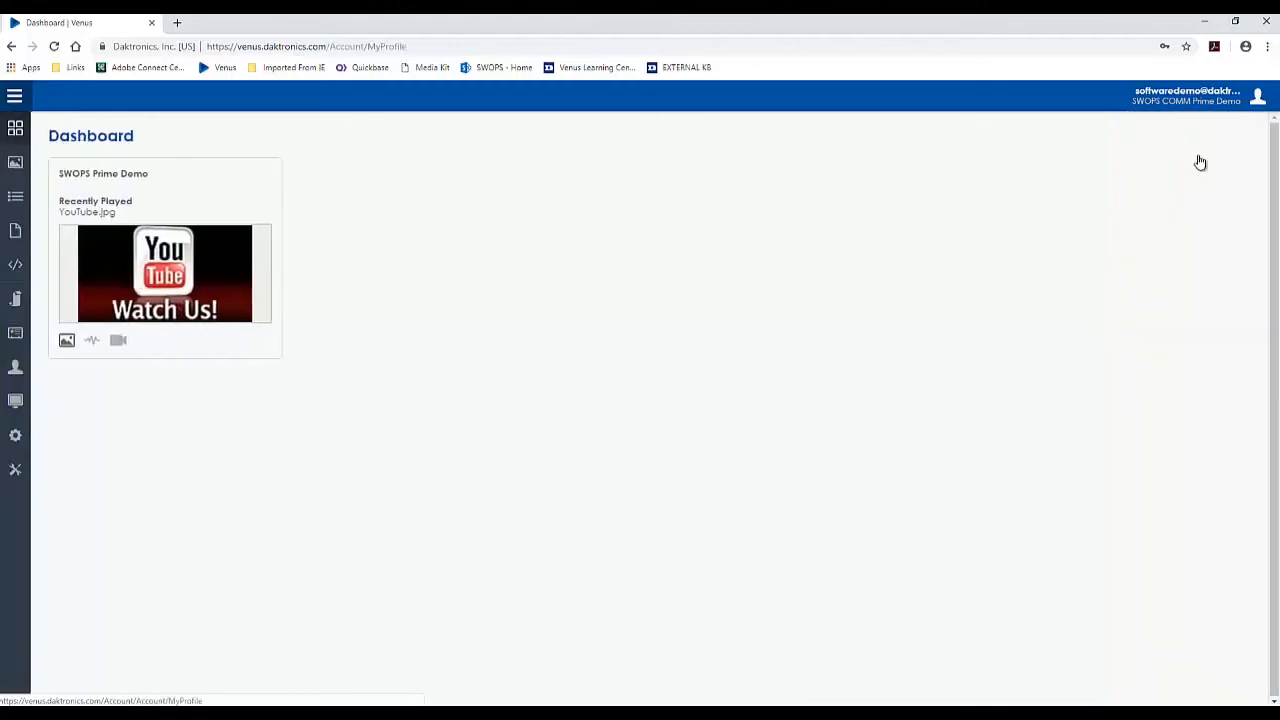
click(1258, 96)
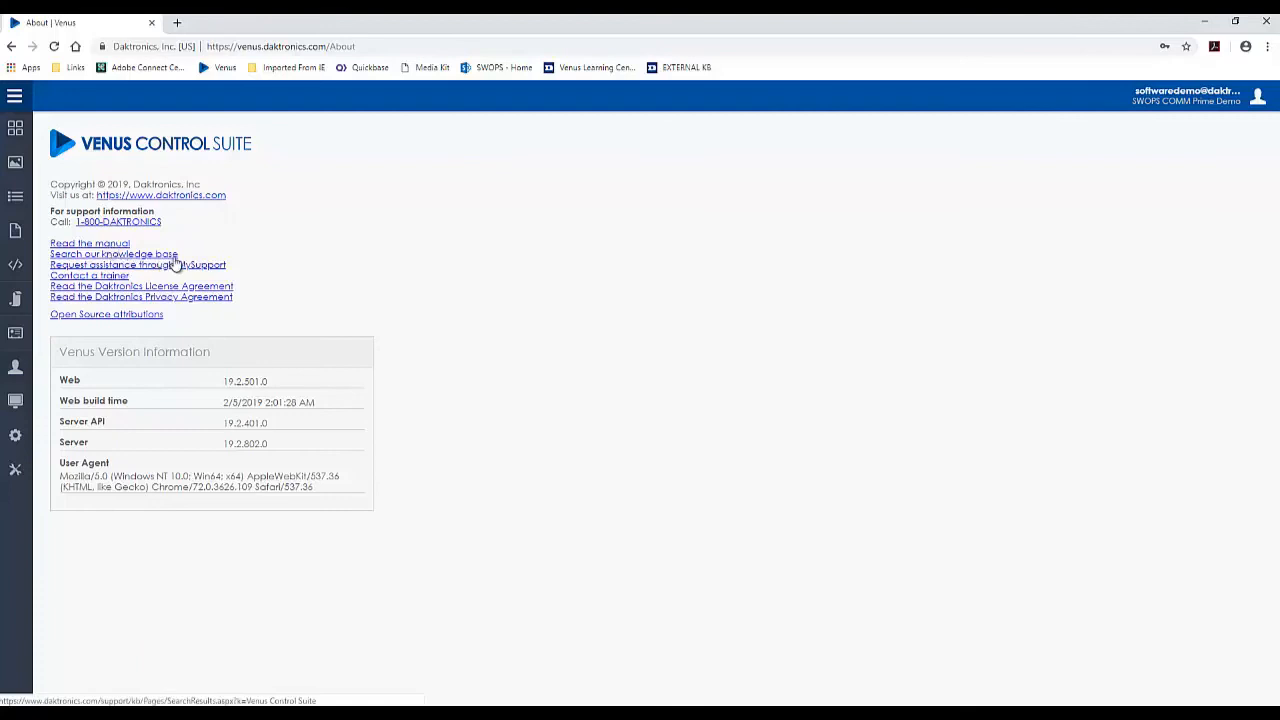
mouse_move(196, 265)
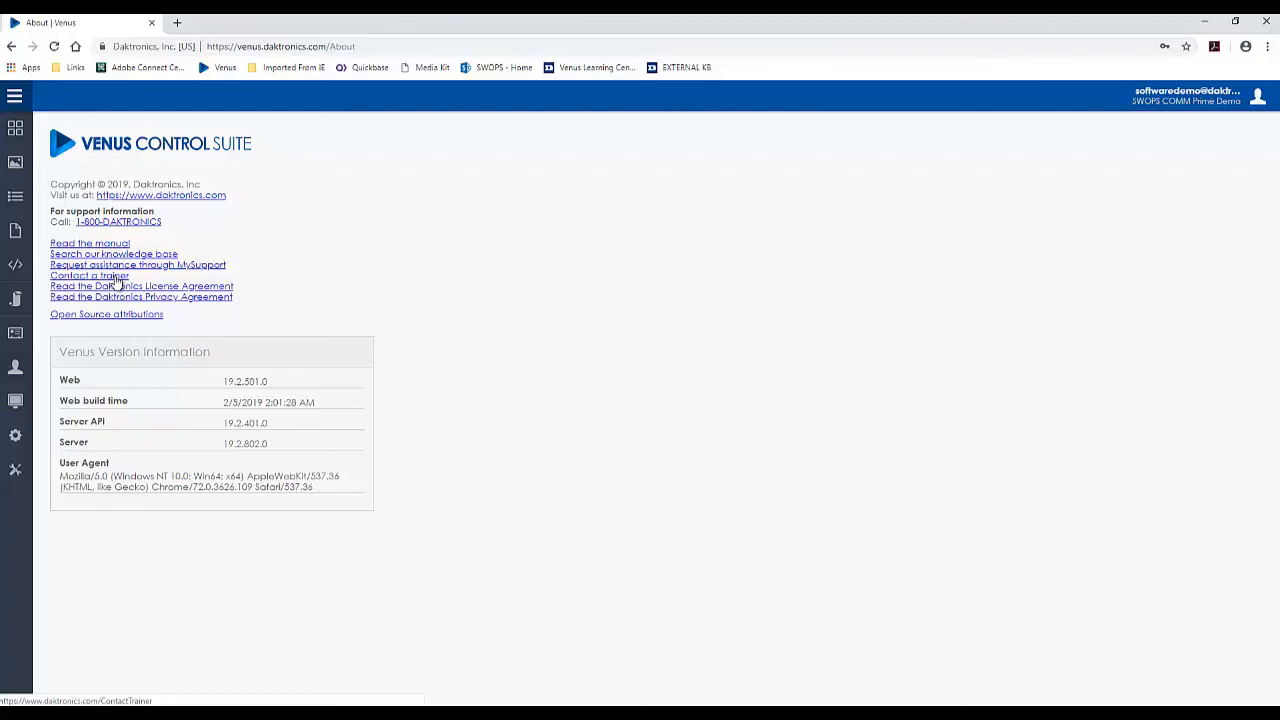
mouse_move(120, 288)
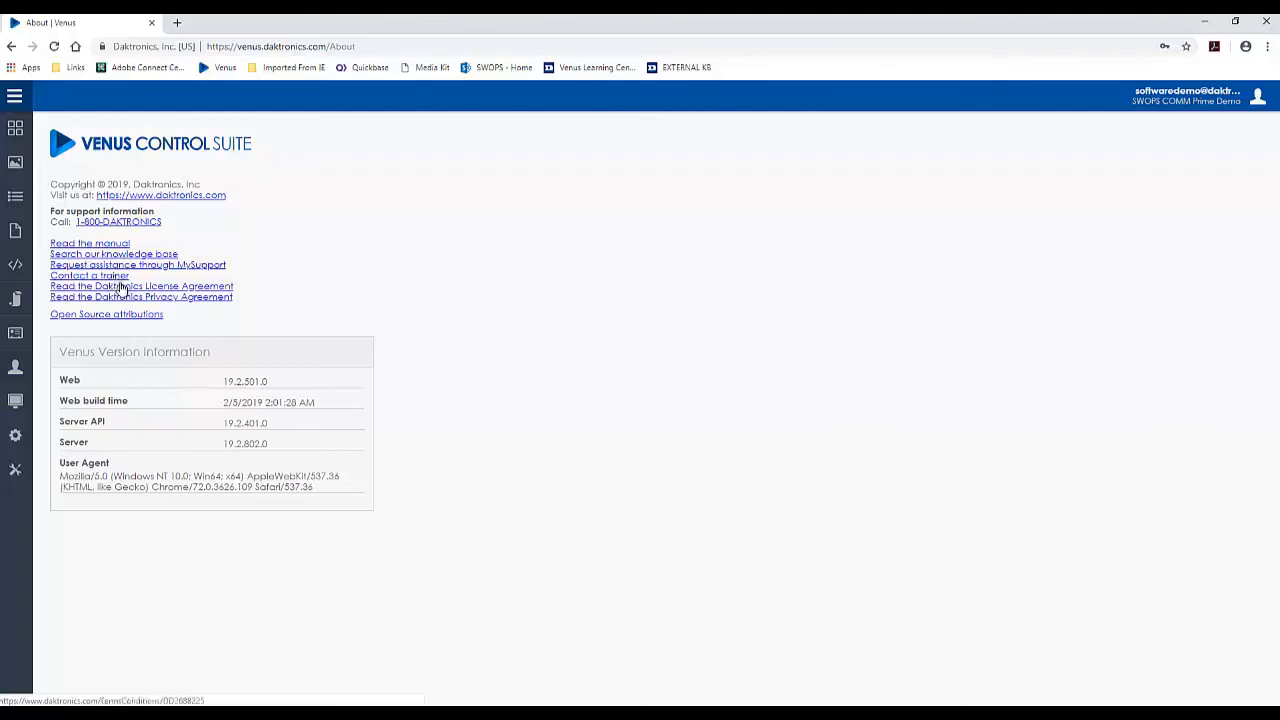
mouse_move(57, 152)
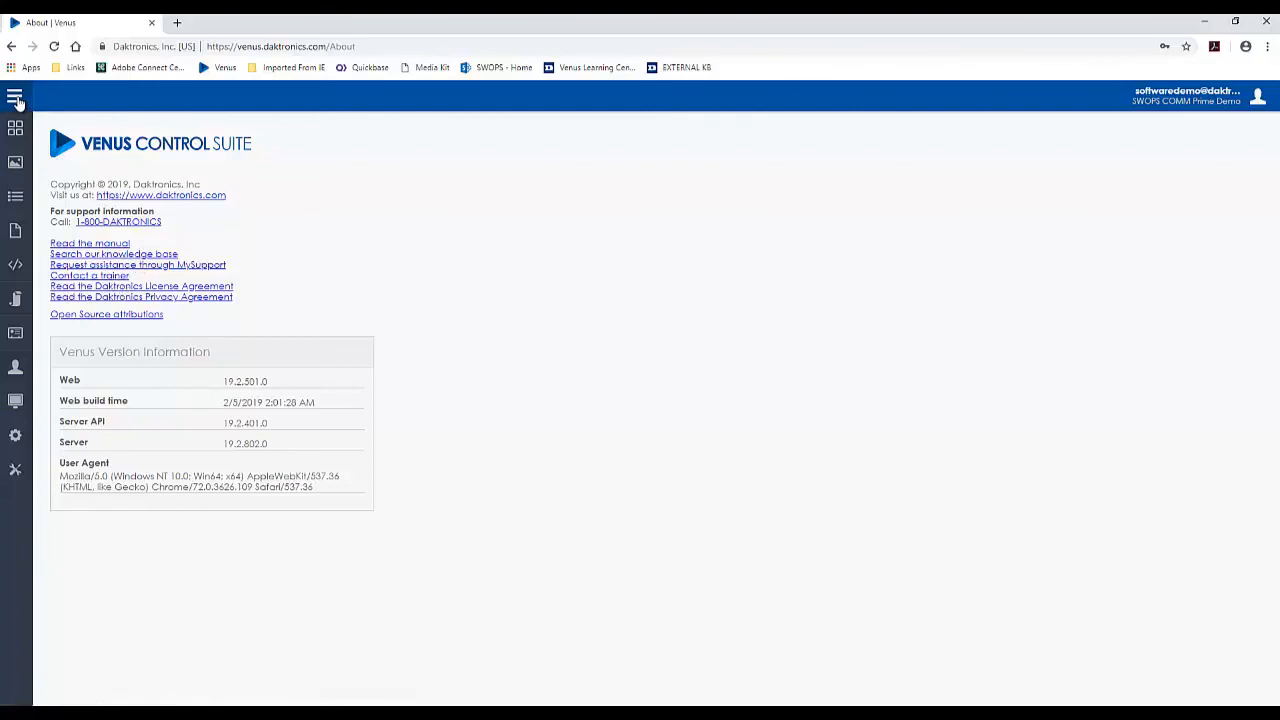
Expand the sidebar navigation to list sections from Dashboard through Tools.
click(16, 101)
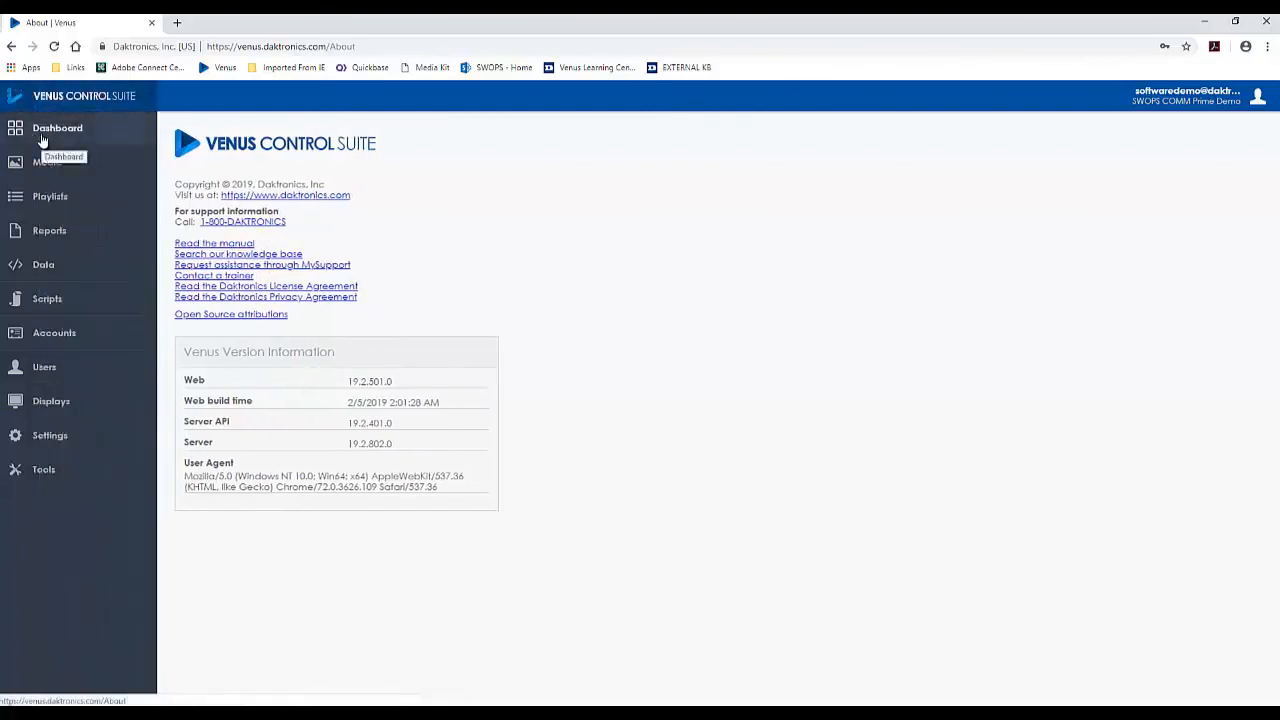